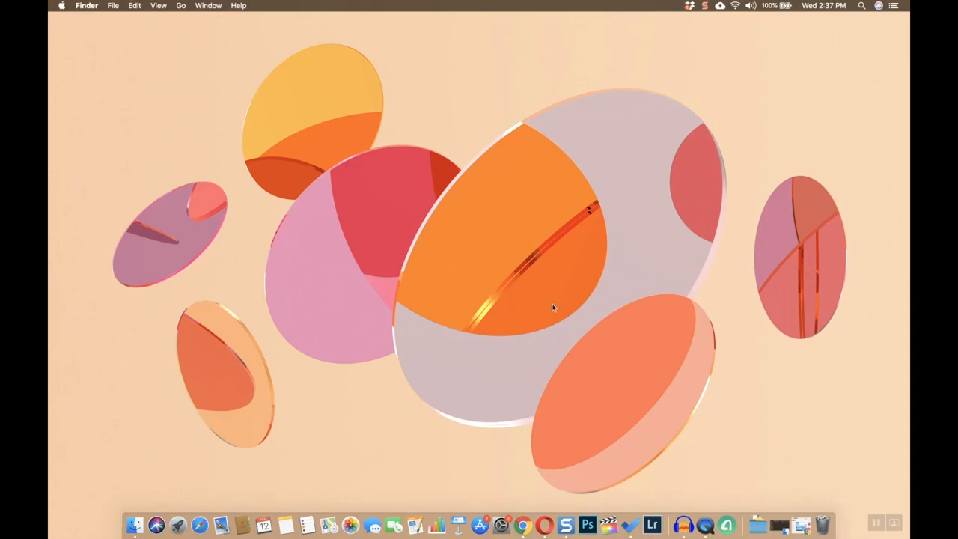
mouse_move(576, 308)
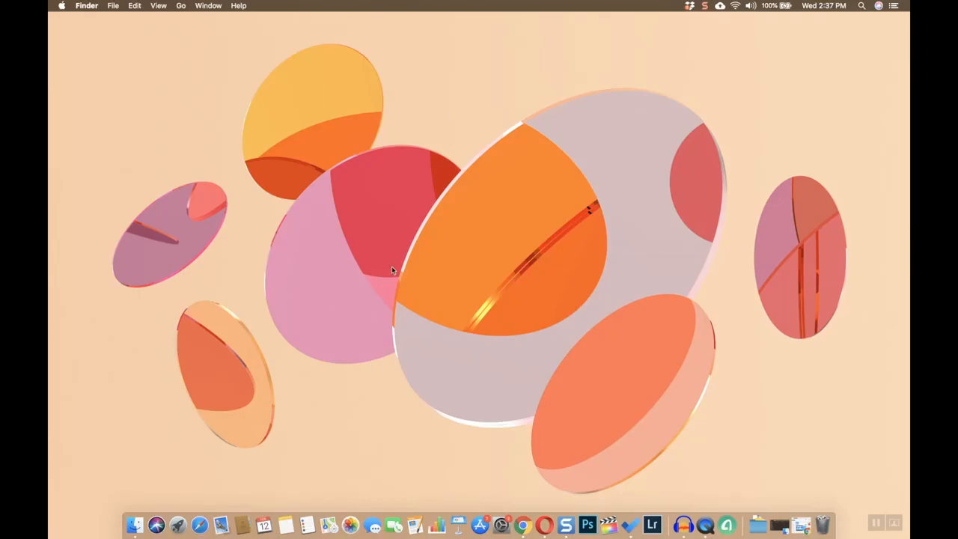
mouse_move(389, 302)
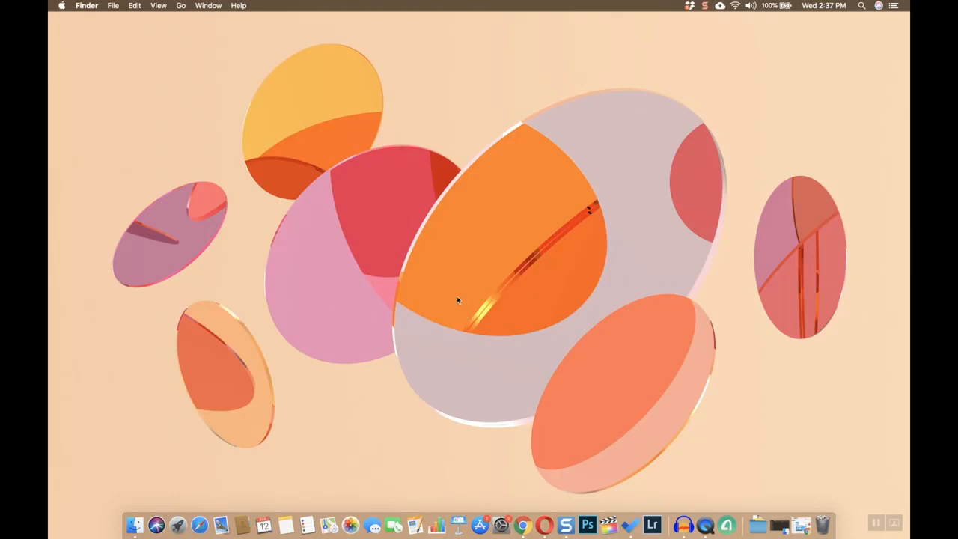
mouse_move(455, 298)
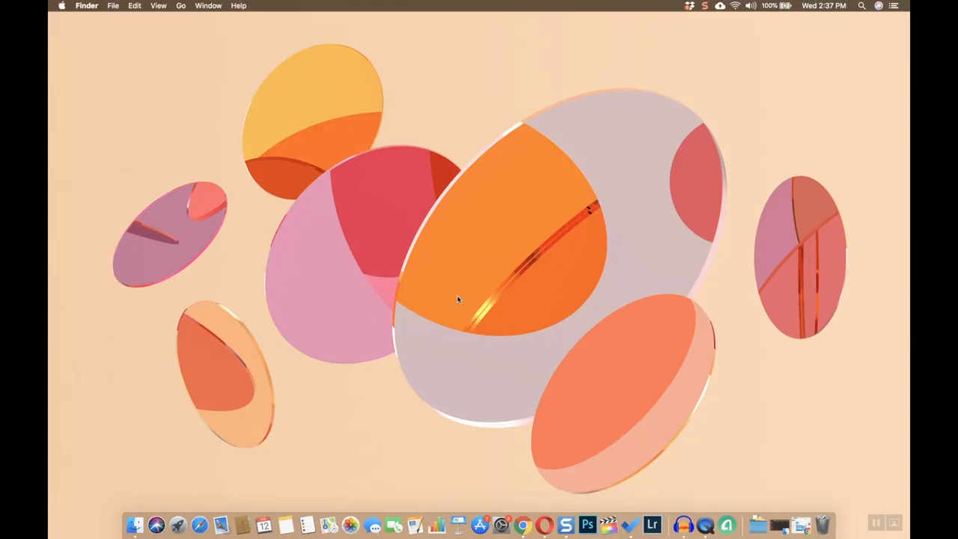
mouse_move(581, 374)
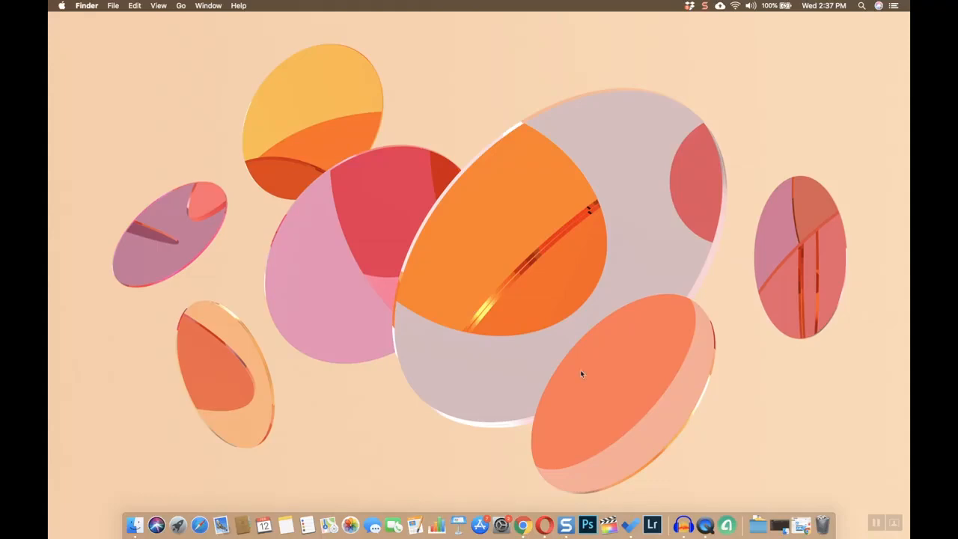
mouse_move(610, 386)
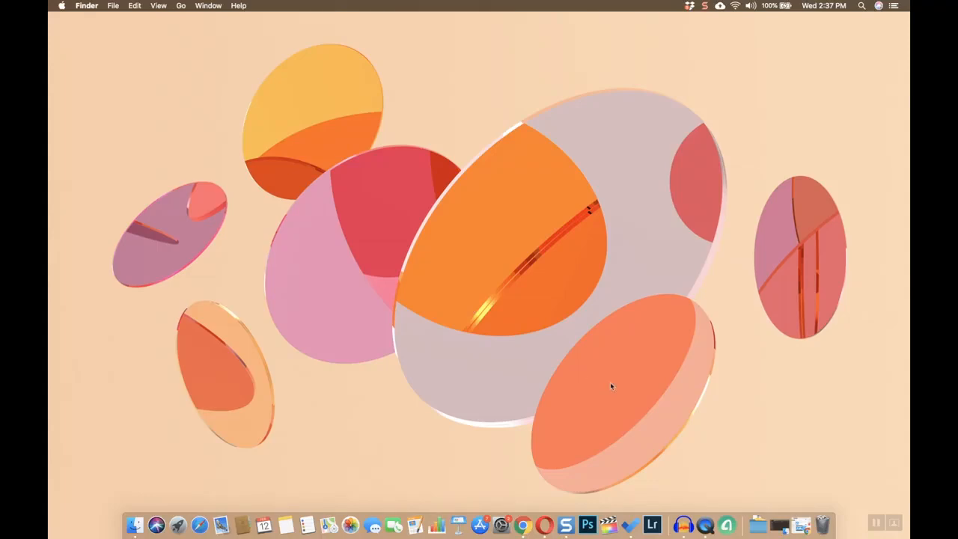
mouse_move(622, 395)
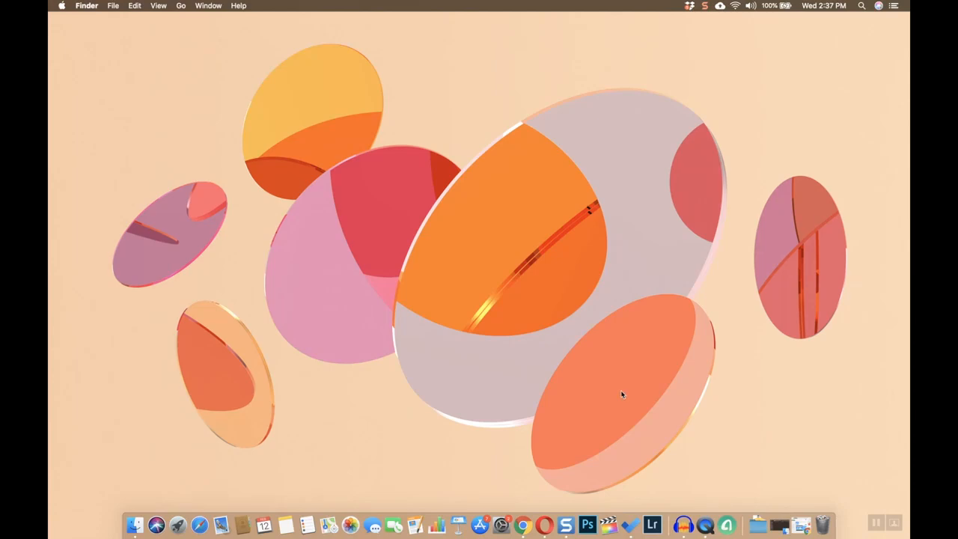
mouse_move(667, 423)
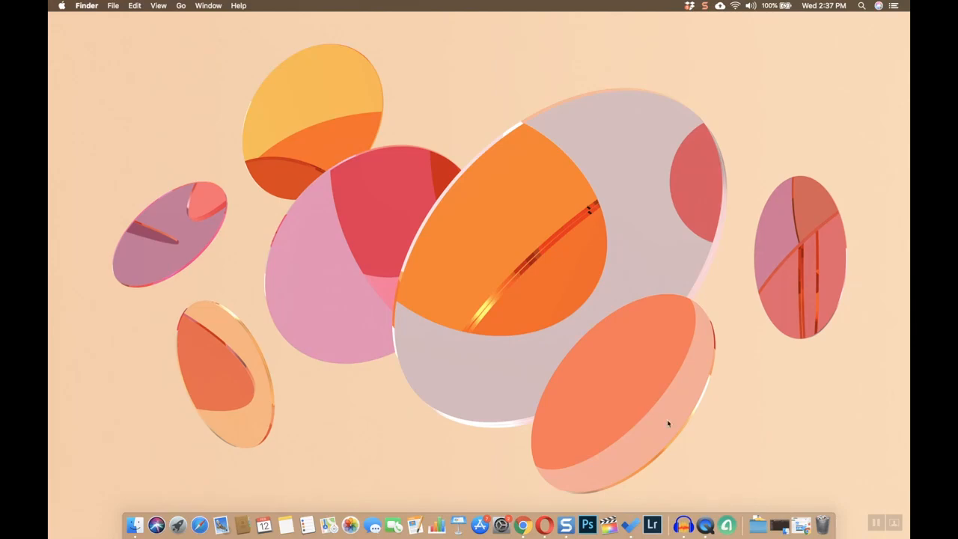
mouse_move(662, 419)
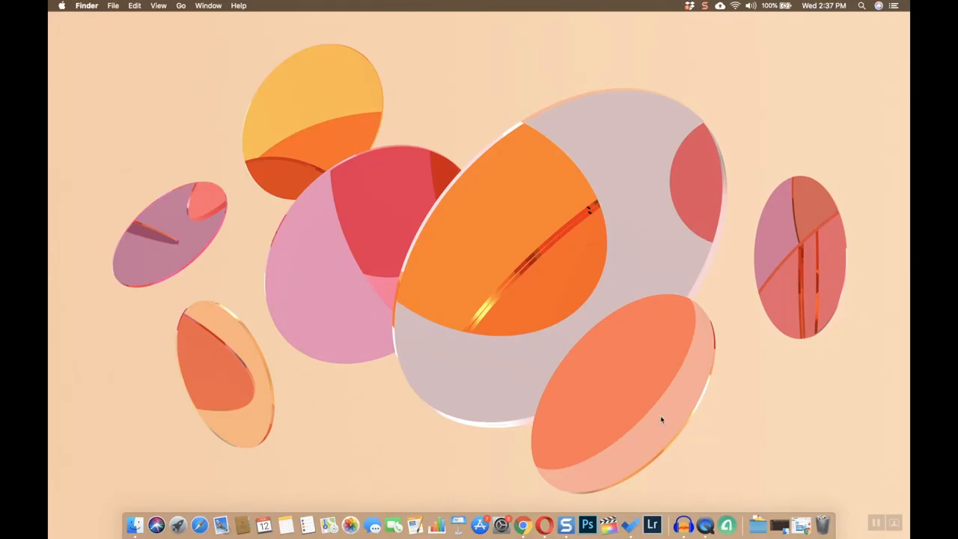
mouse_move(640, 410)
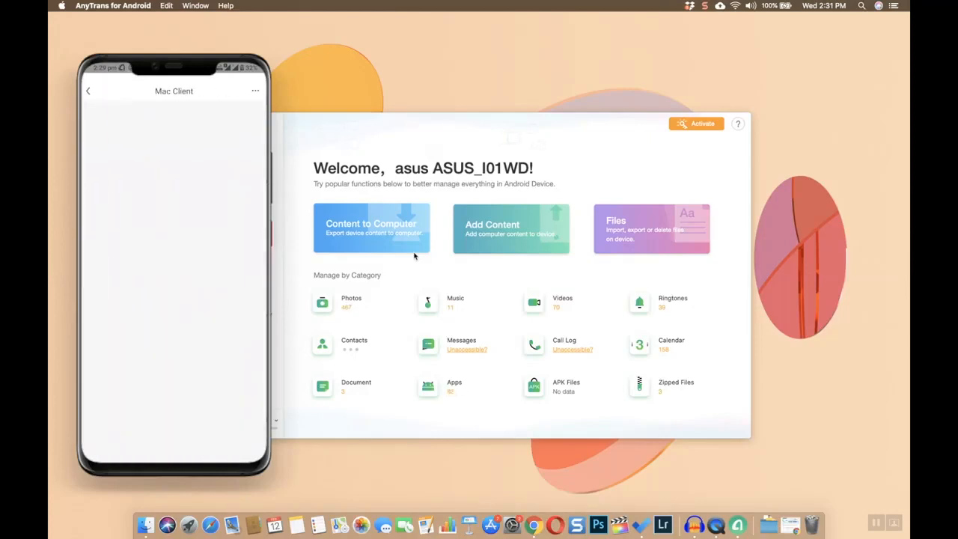
mouse_move(425, 266)
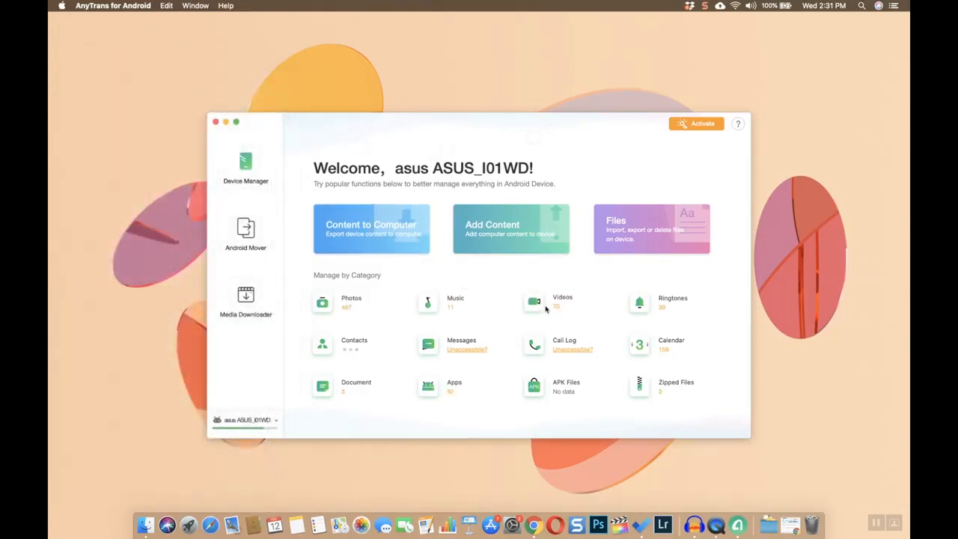
Show the connected ASUS phone's Videos category with its 70 video thumbnails
left_click(562, 302)
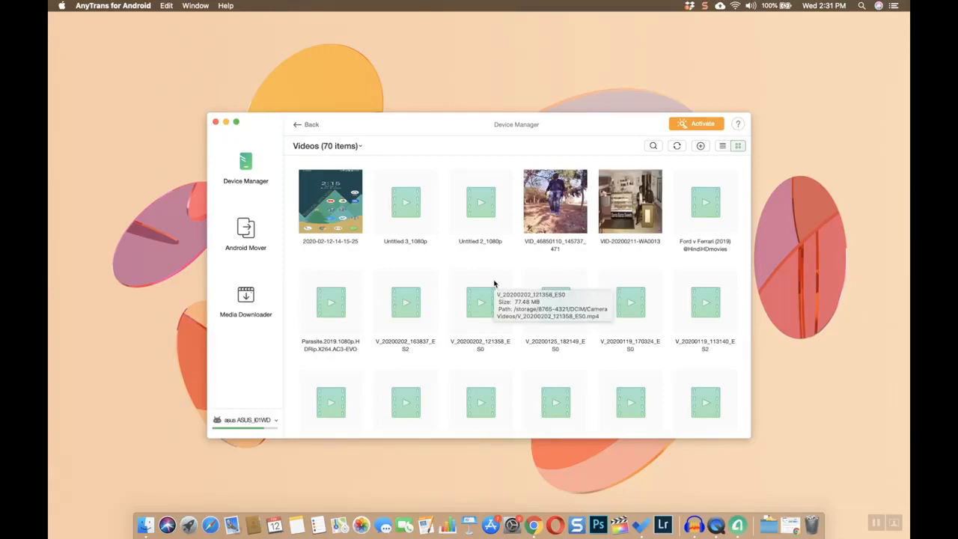
mouse_move(455, 247)
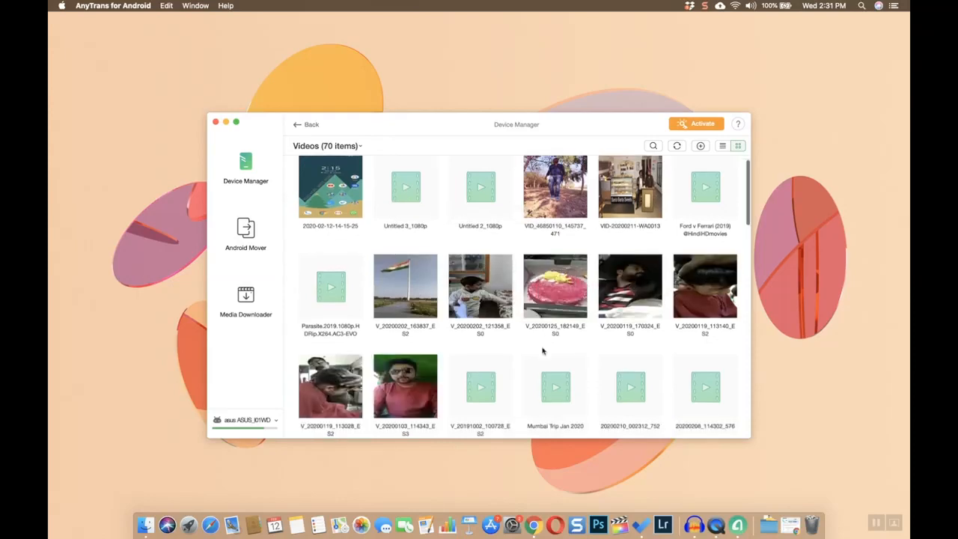
Bring up the context menu of transfer options for a video further down the grid
right_click(406, 247)
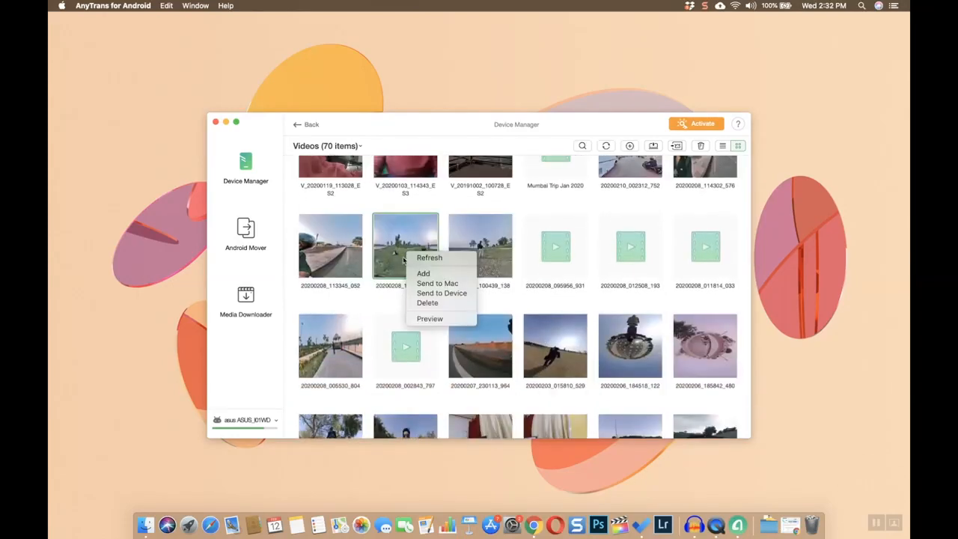
mouse_move(437, 283)
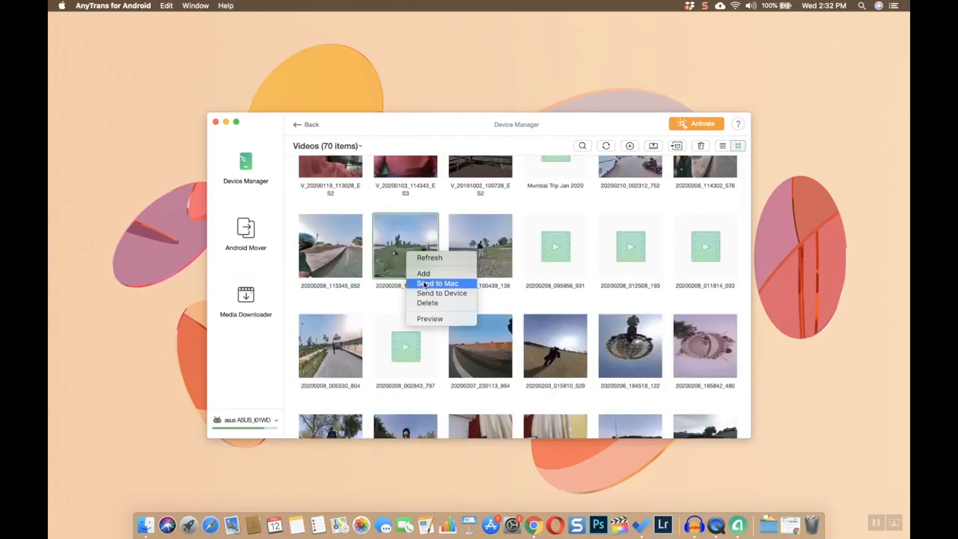
Send the chosen video to the Mac and reach the Congrats confirmation
left_click(437, 282)
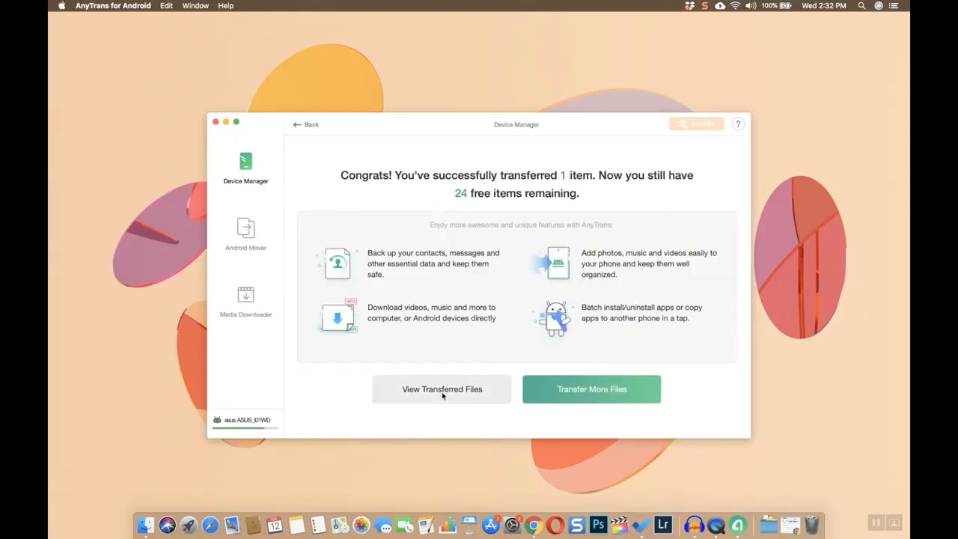
Verify the transferred mp4 in Documents > AnyTrans-Export > Videos, then close the Finder window
left_click(442, 389)
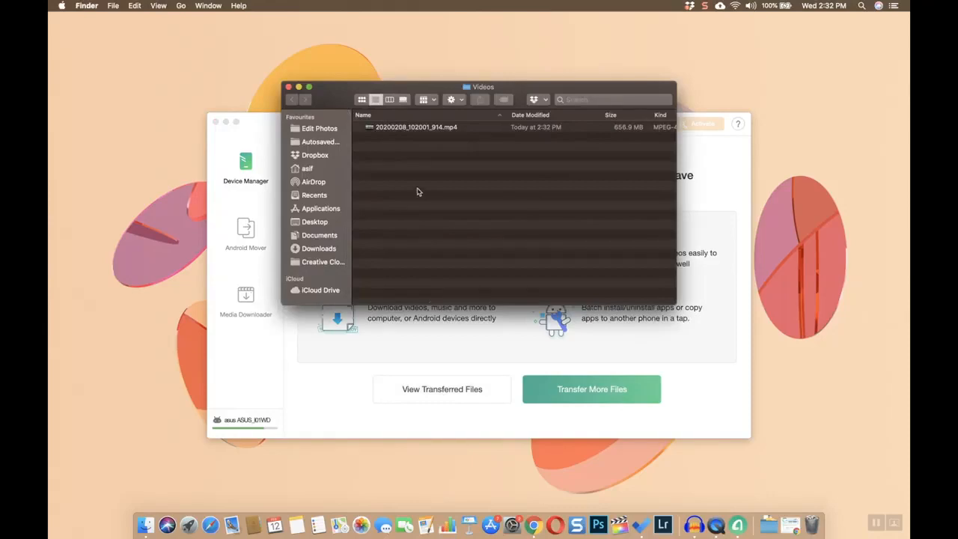
mouse_move(326, 205)
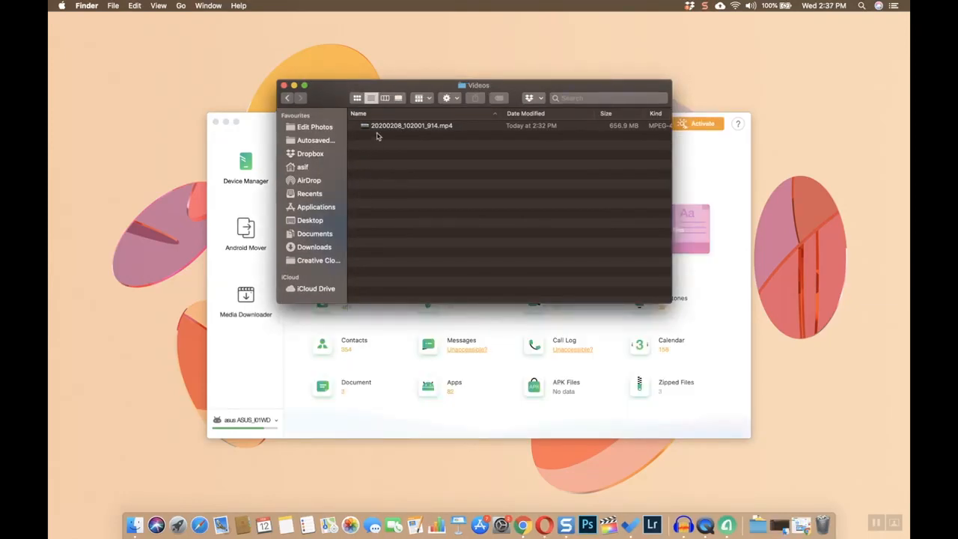
mouse_move(362, 167)
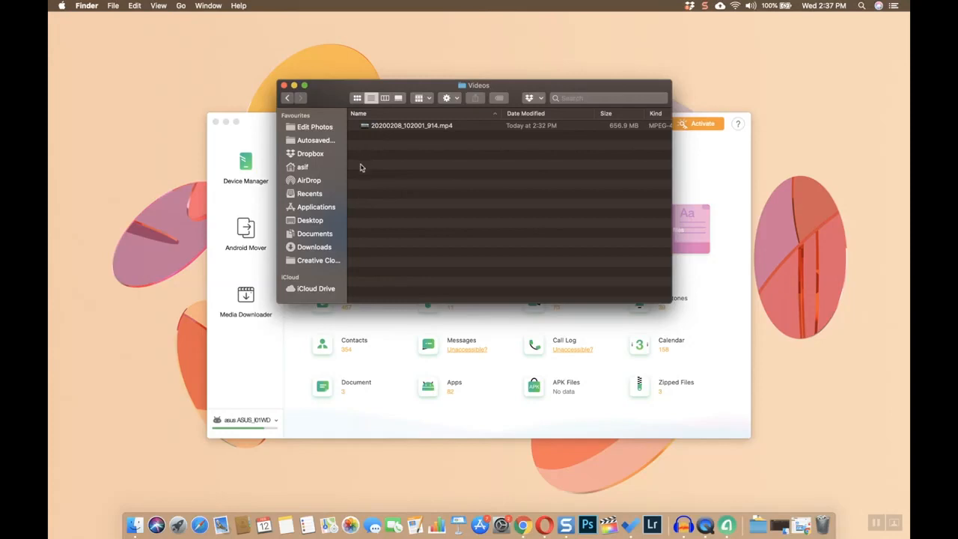
left_click(314, 234)
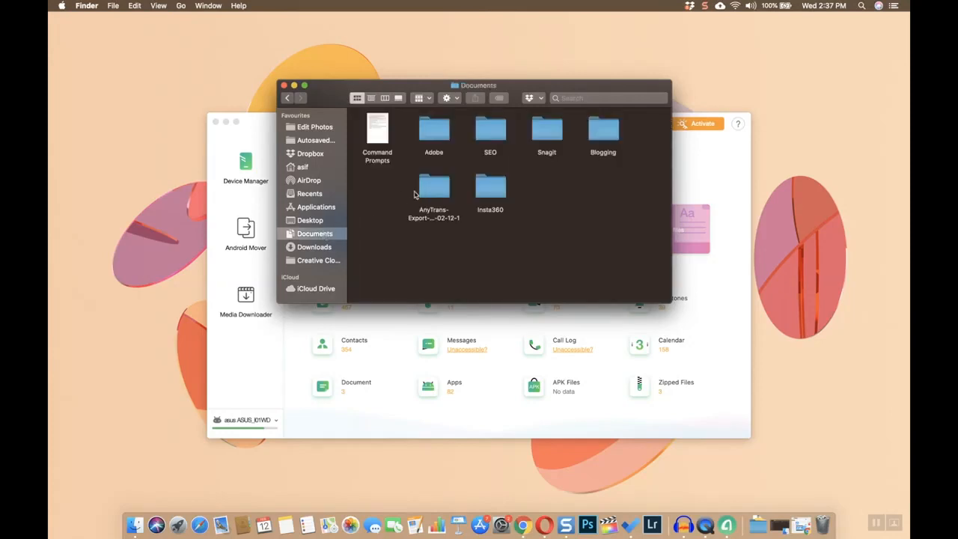
double_click(434, 187)
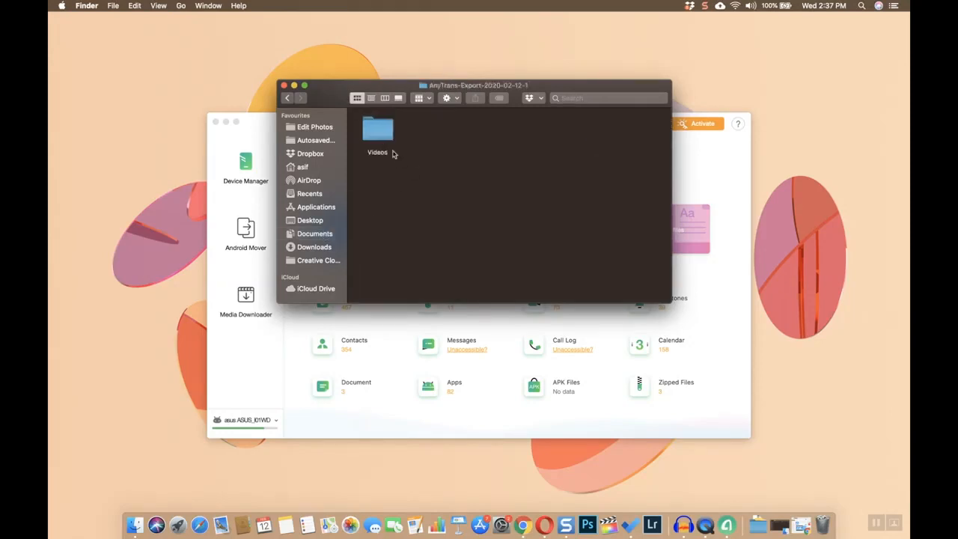
double_click(377, 129)
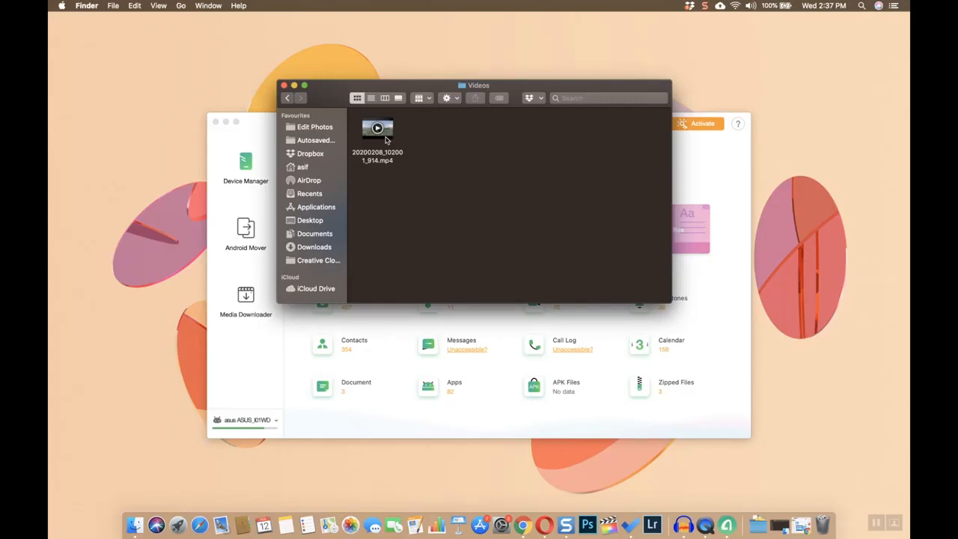
left_click(284, 83)
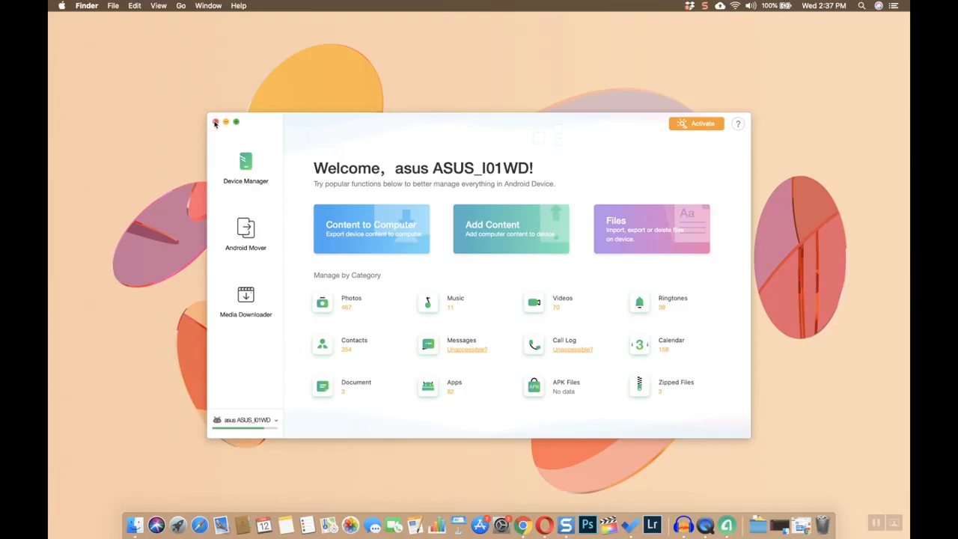
Close the AnyTrans window, leaving only the empty desktop
left_click(215, 123)
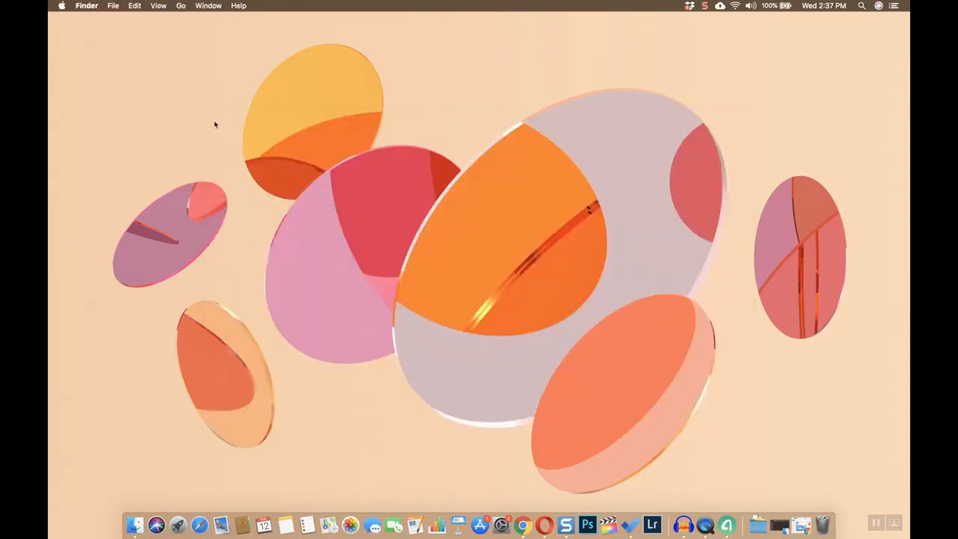
mouse_move(314, 215)
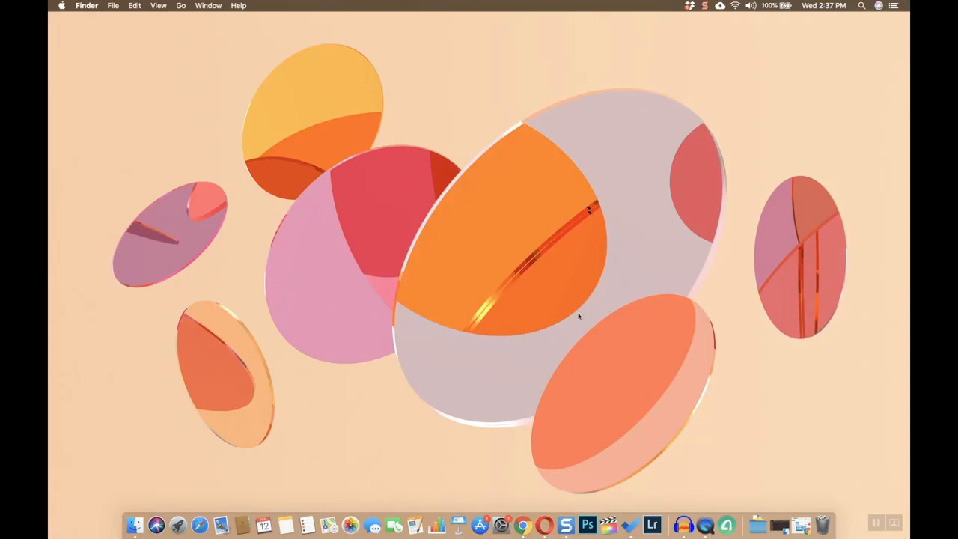
mouse_move(455, 298)
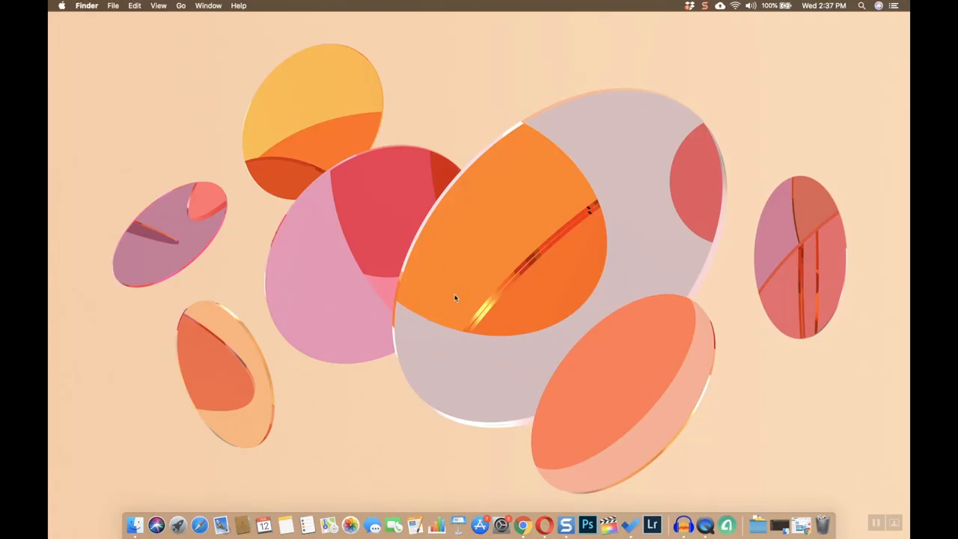
mouse_move(611, 386)
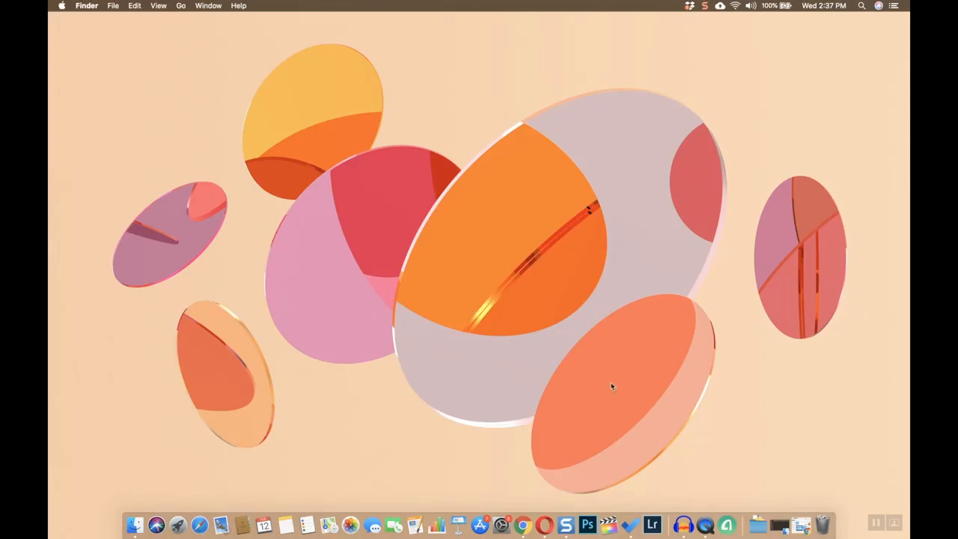
mouse_move(640, 410)
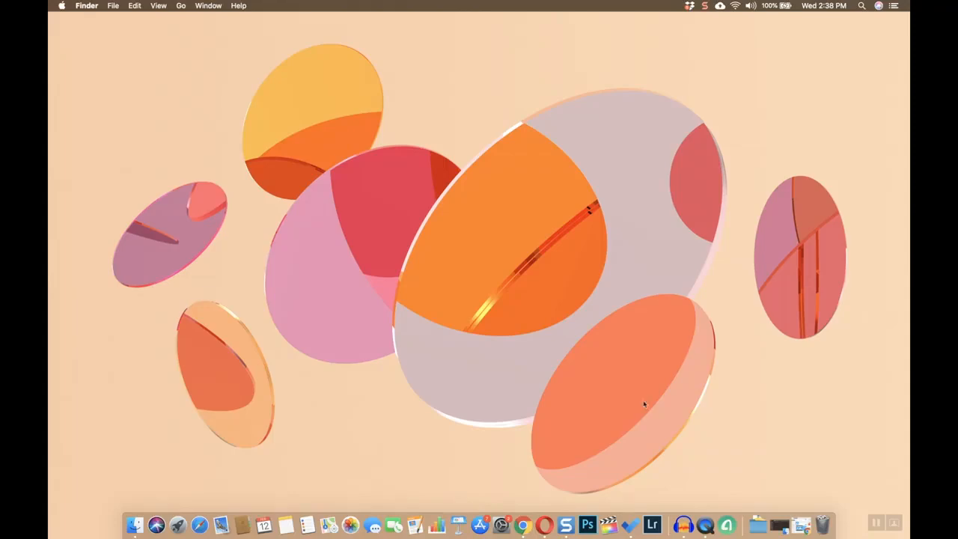
mouse_move(731, 55)
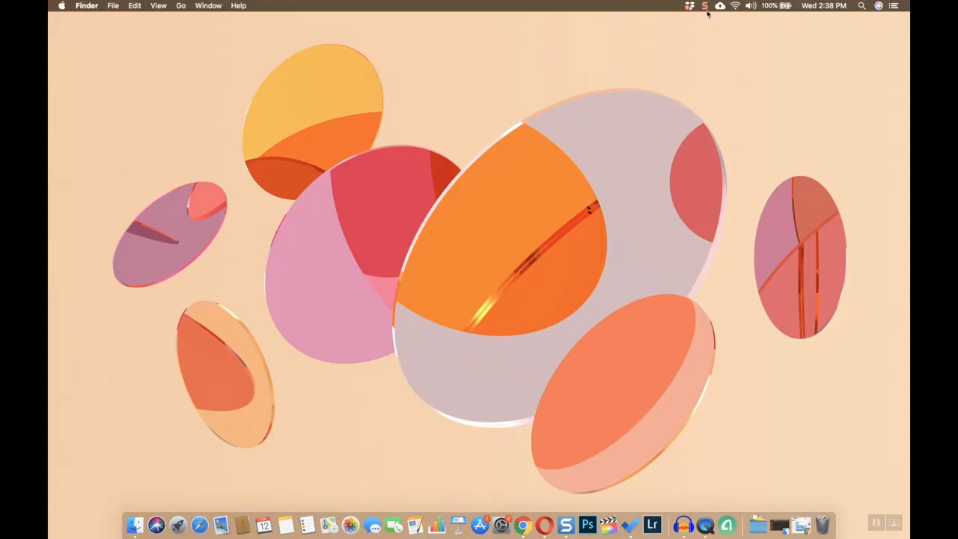
Bring up the menu-bar screen recorder's Stop Recording menu
left_click(703, 6)
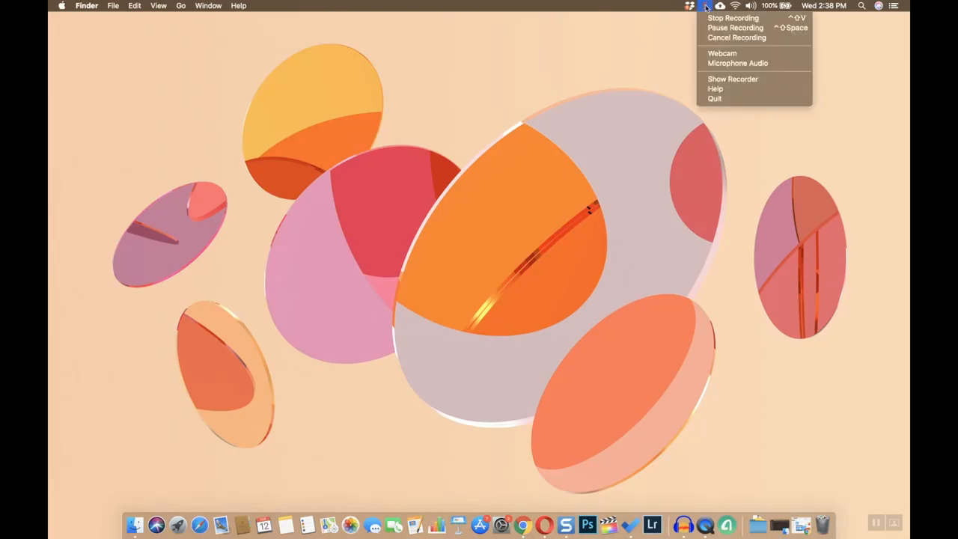
mouse_move(734, 27)
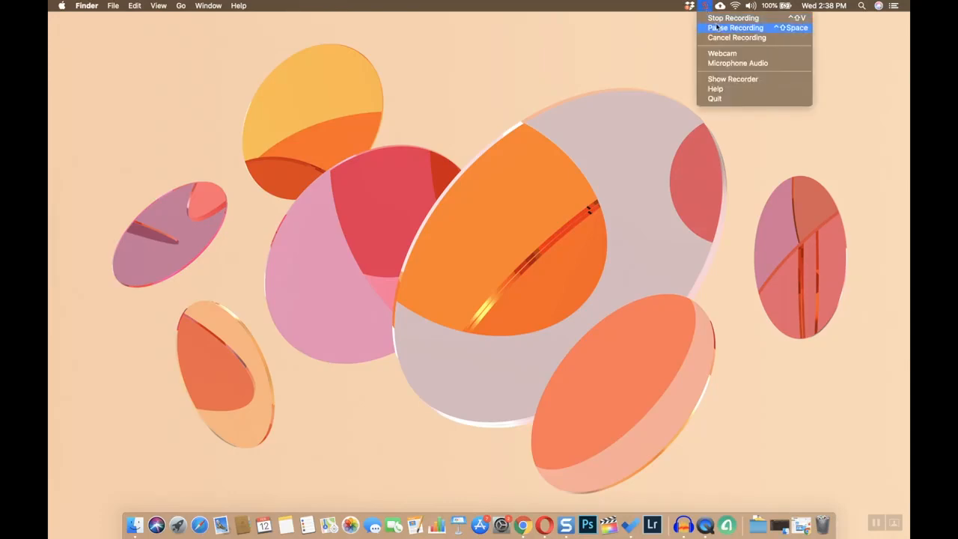
mouse_move(734, 17)
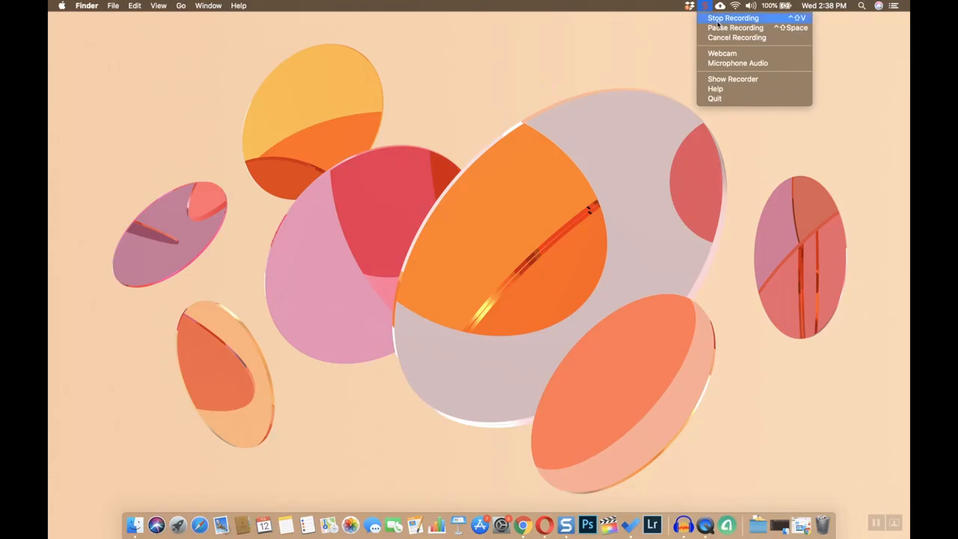